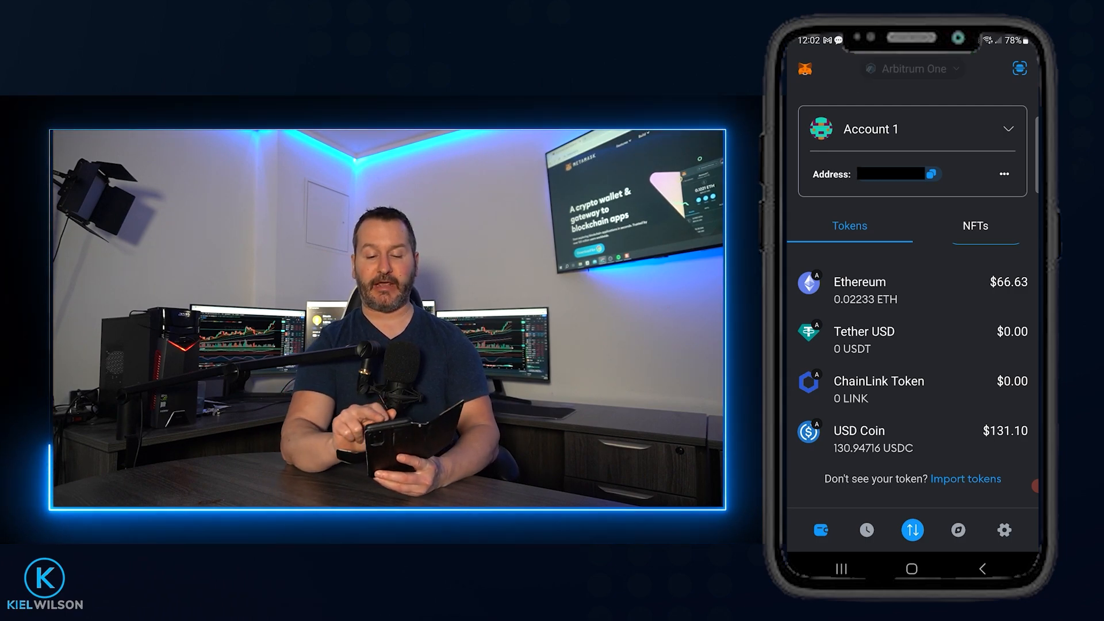
Keep Arbitrum One as the network and start the Buy crypto setup.
click(912, 68)
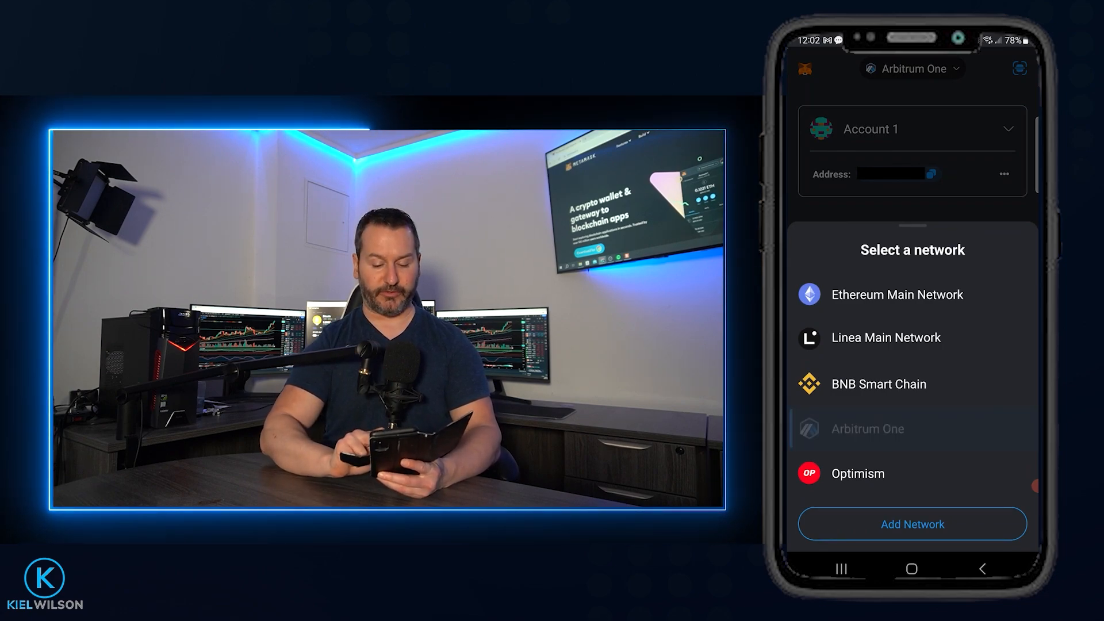
click(867, 428)
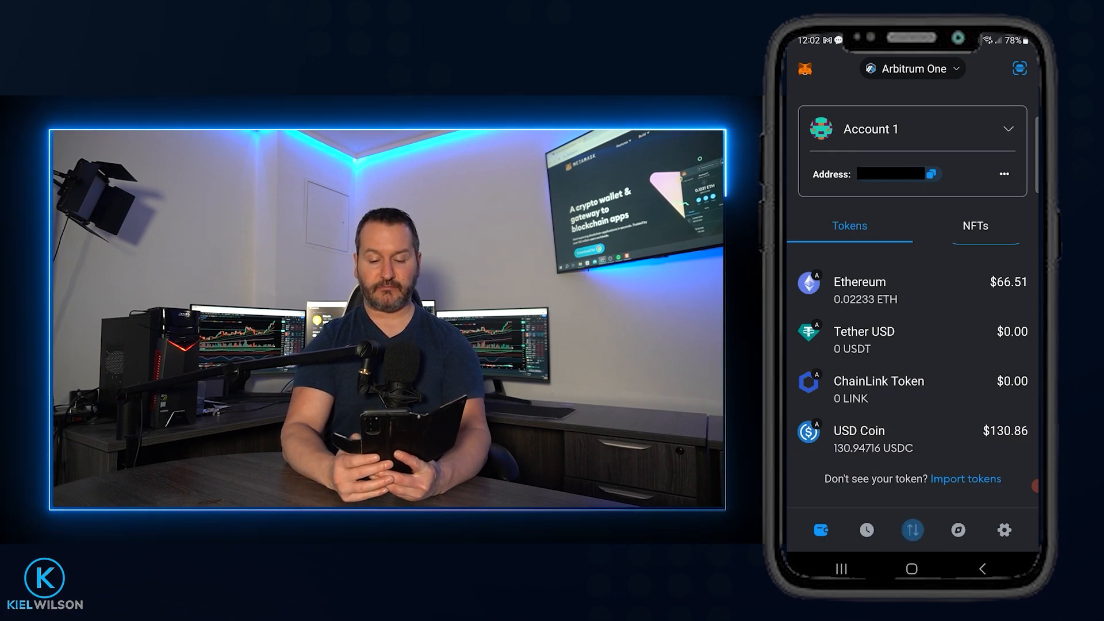
click(911, 529)
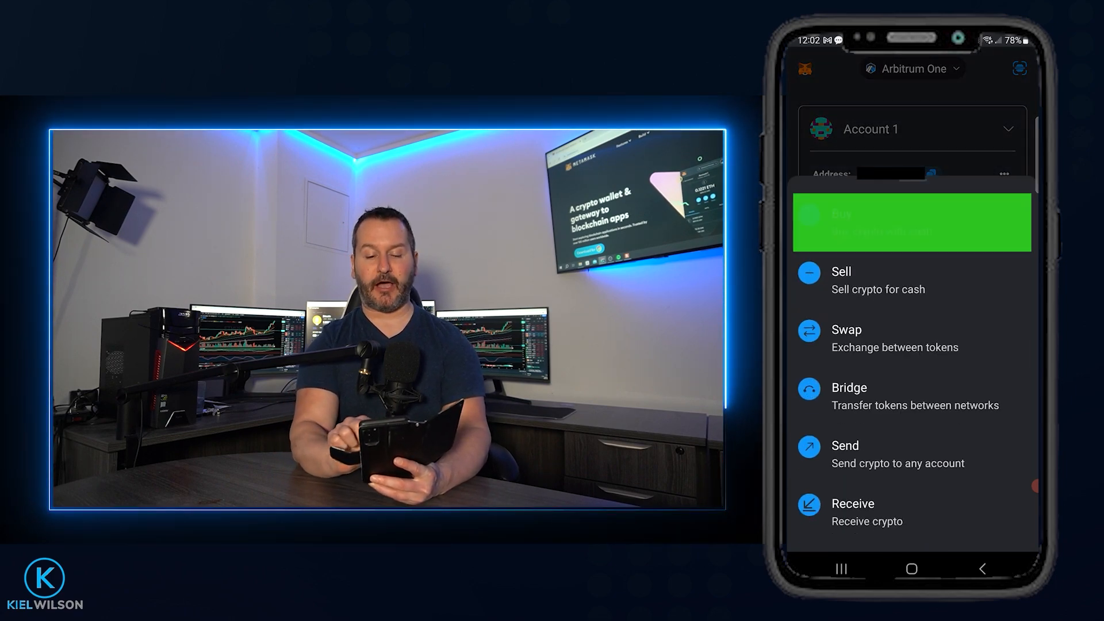
click(911, 222)
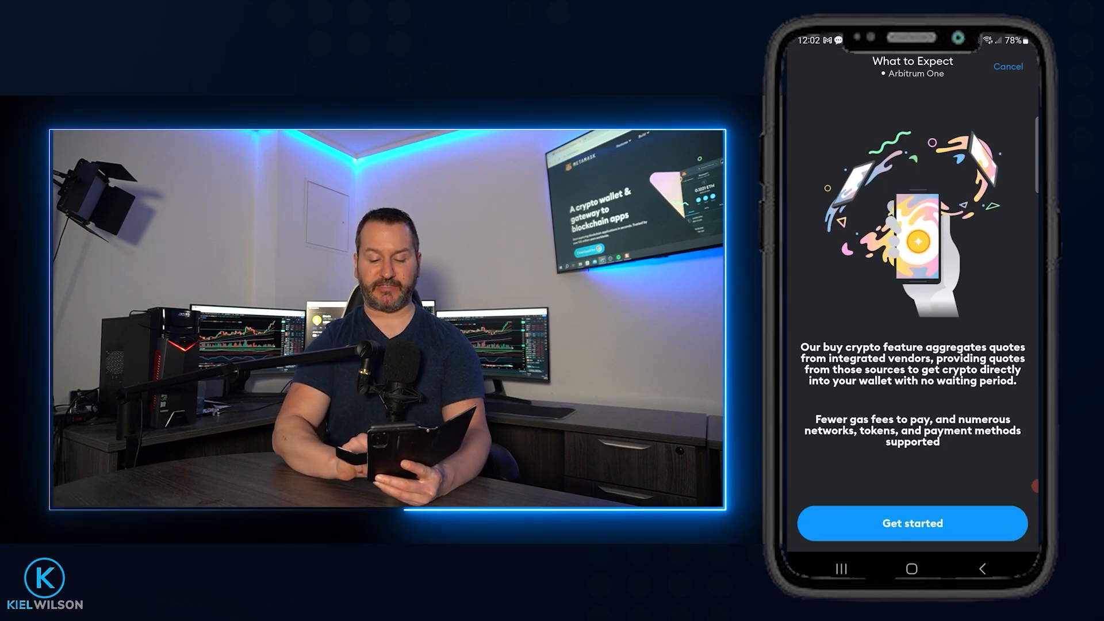
click(912, 523)
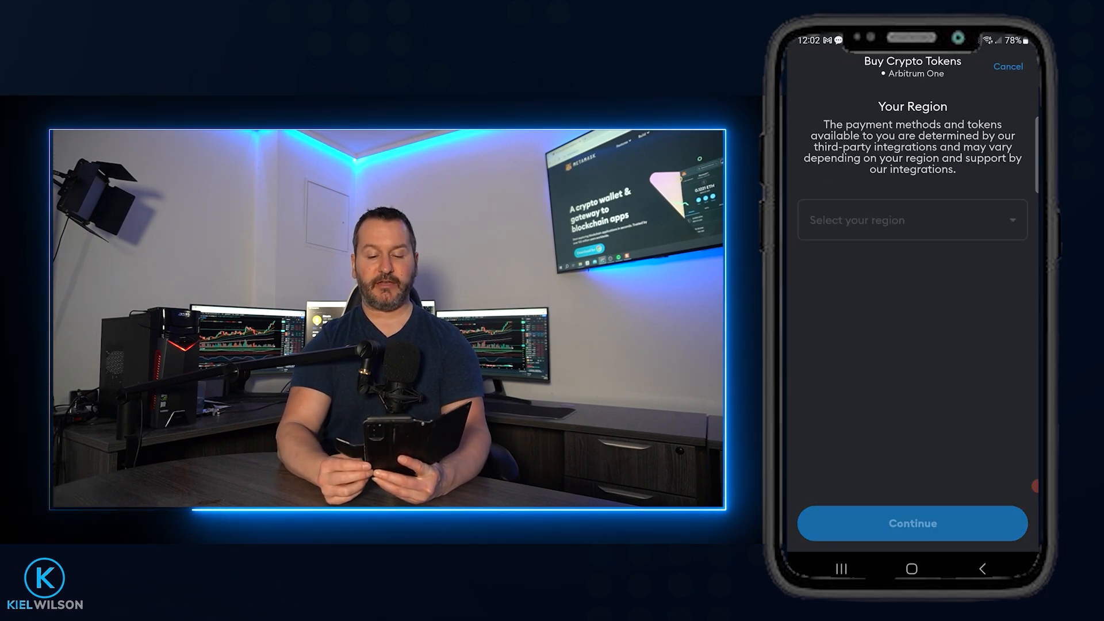
Set the purchase region to Arizona, United States of America, and continue.
click(911, 219)
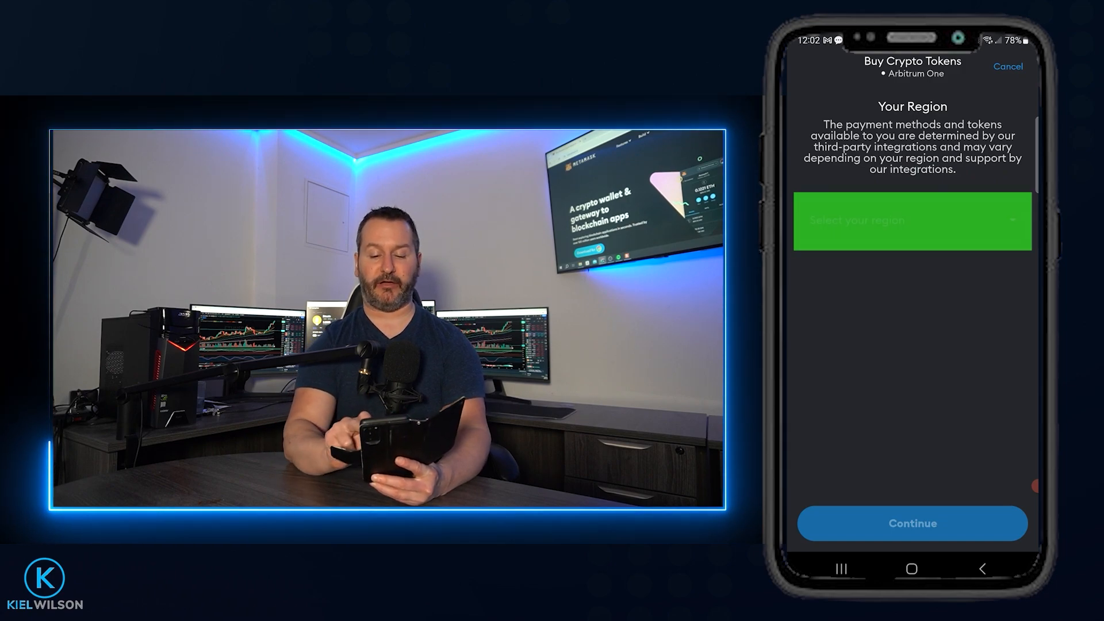
click(911, 220)
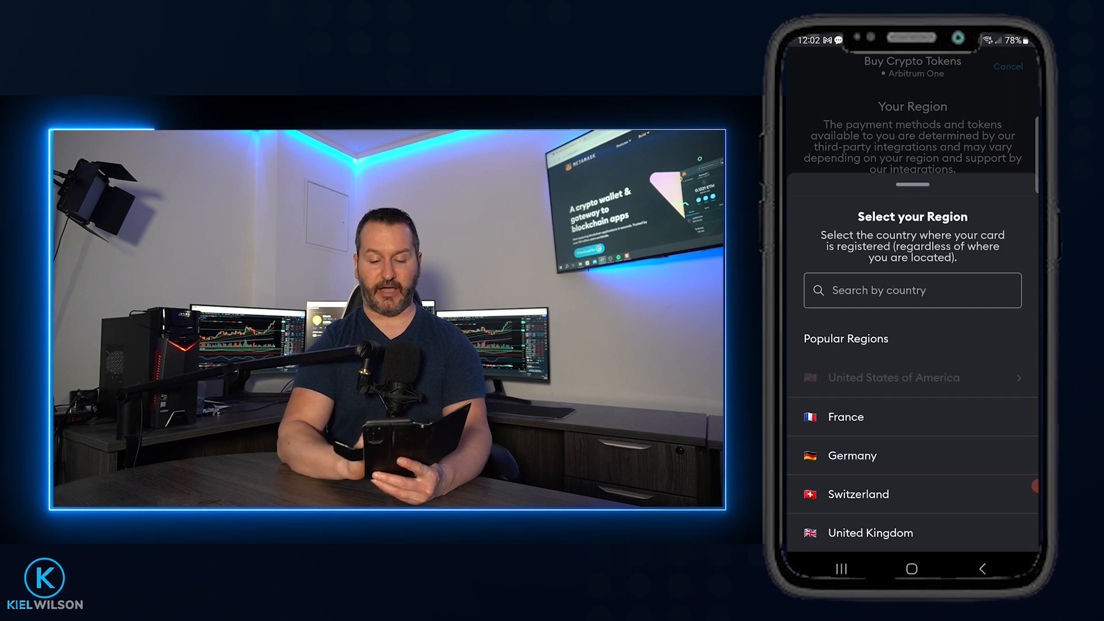
click(893, 377)
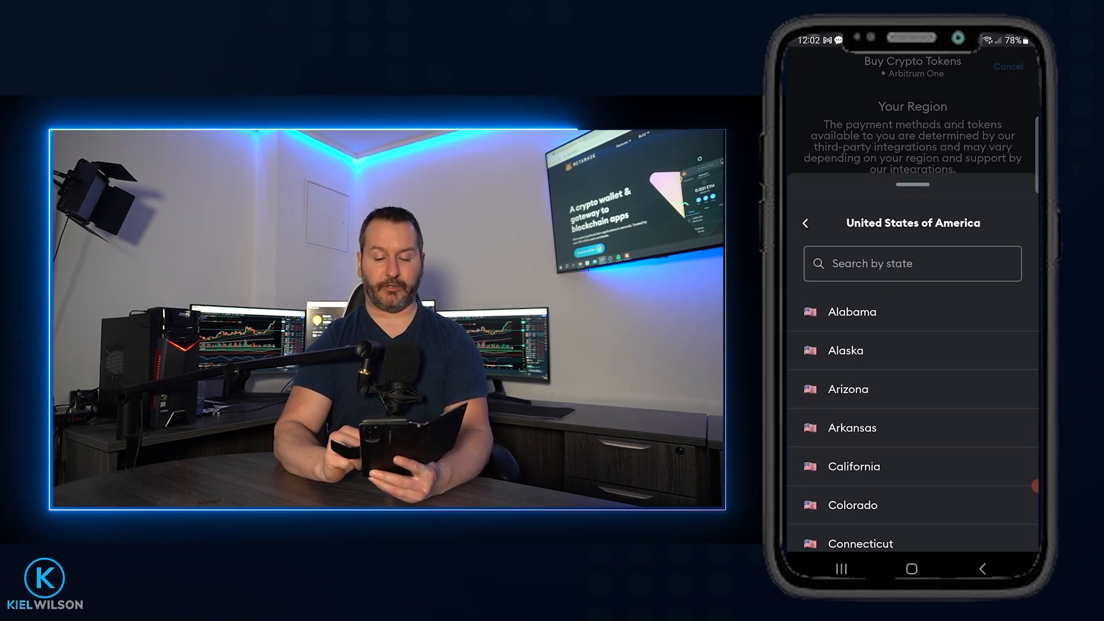
click(848, 389)
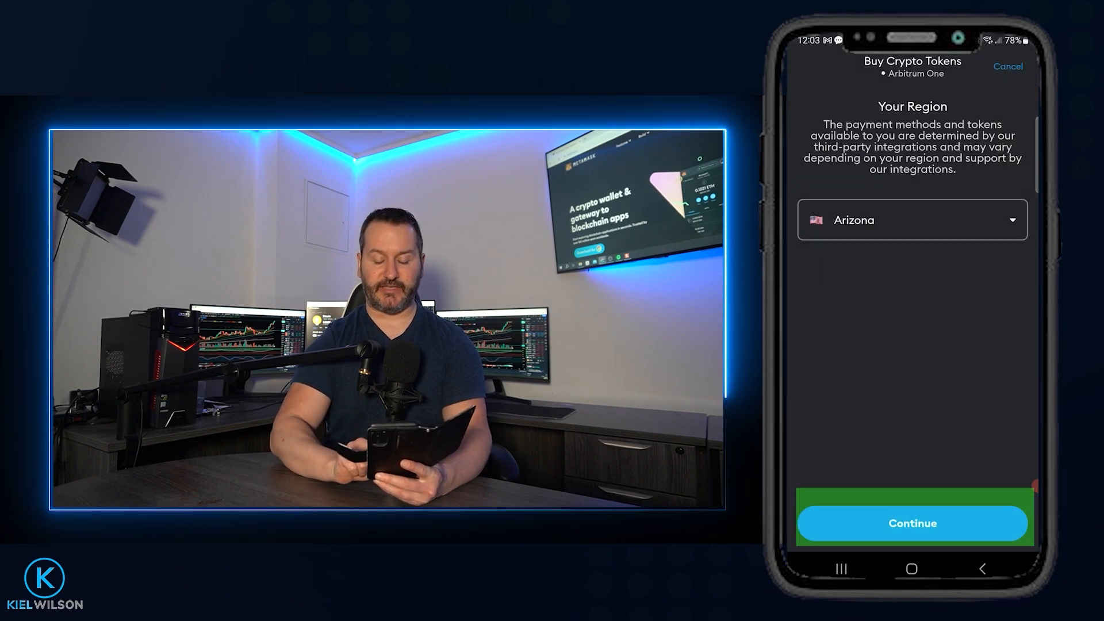
click(911, 524)
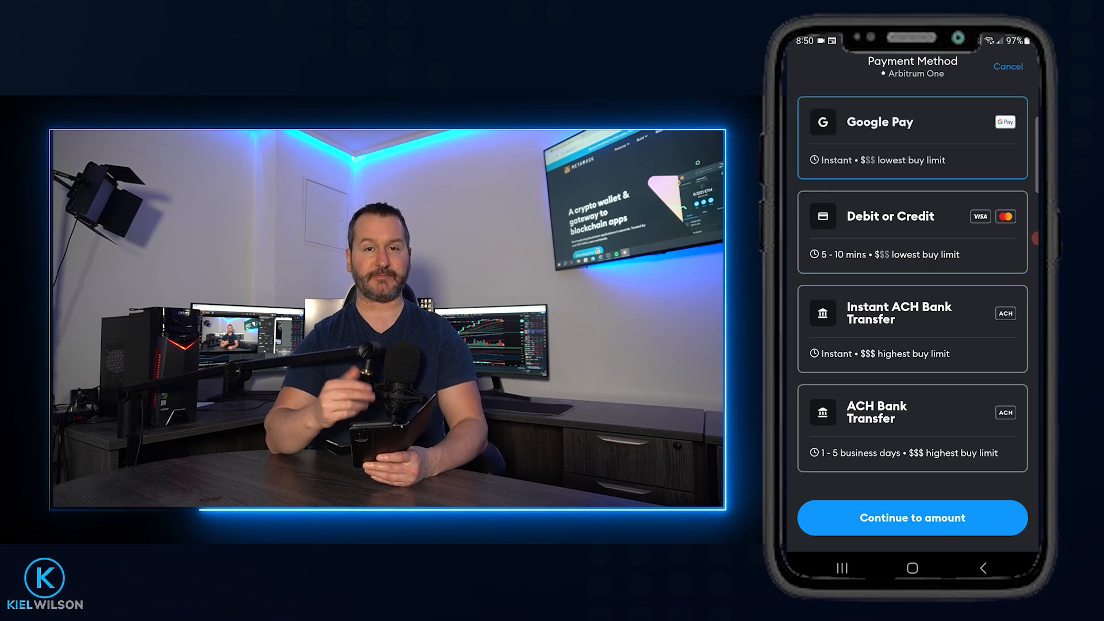
Continue with Google Pay to the amount screen, viewing the token list but keeping Ether.
click(911, 517)
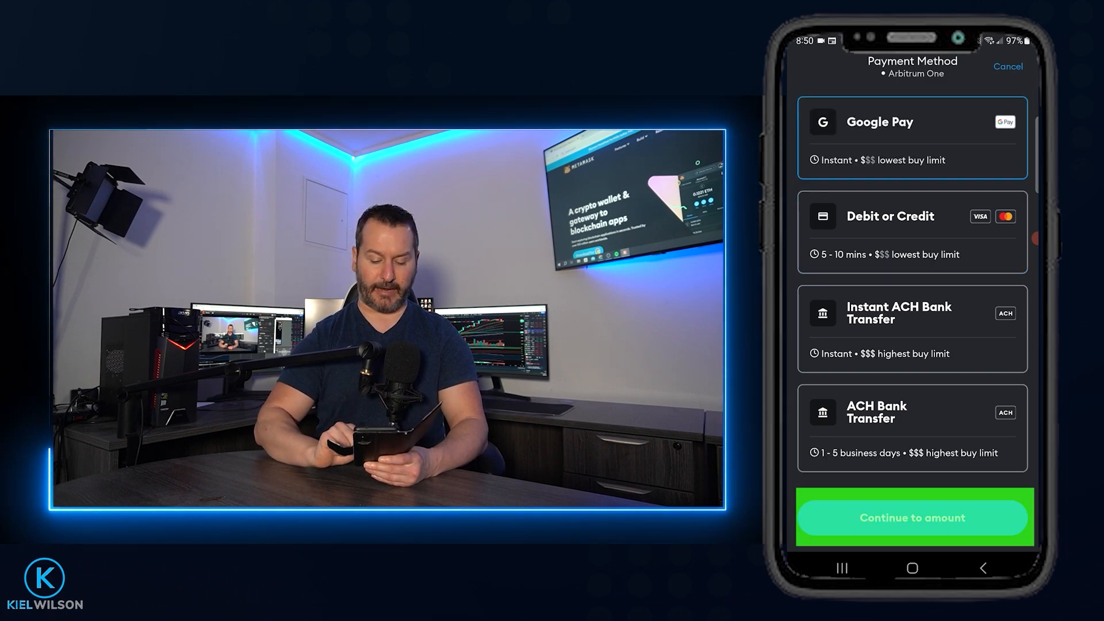
click(911, 518)
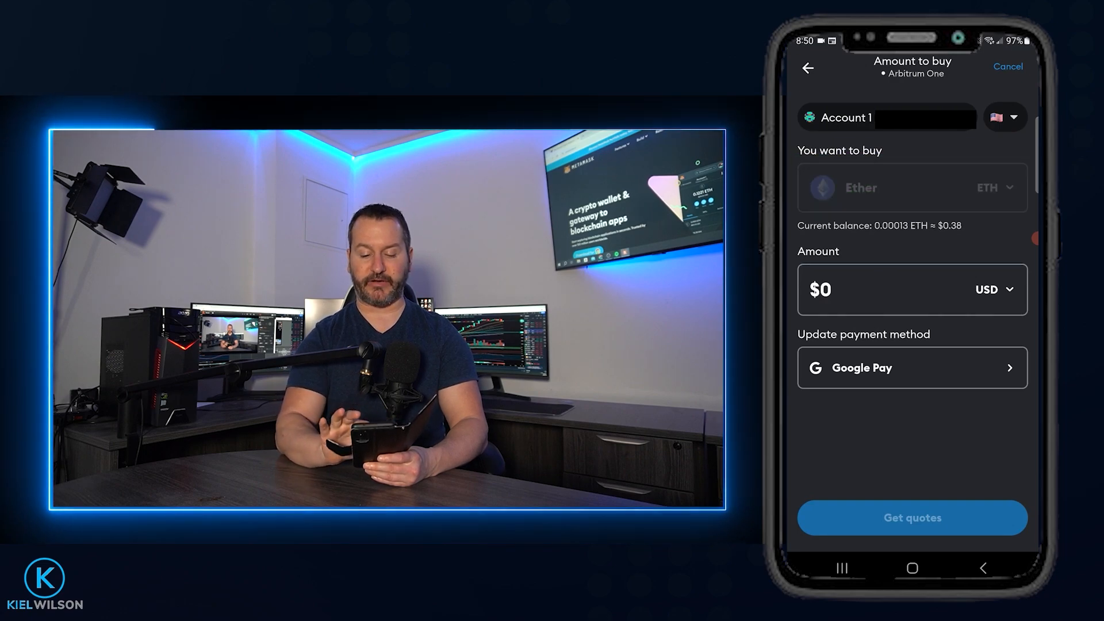
click(911, 188)
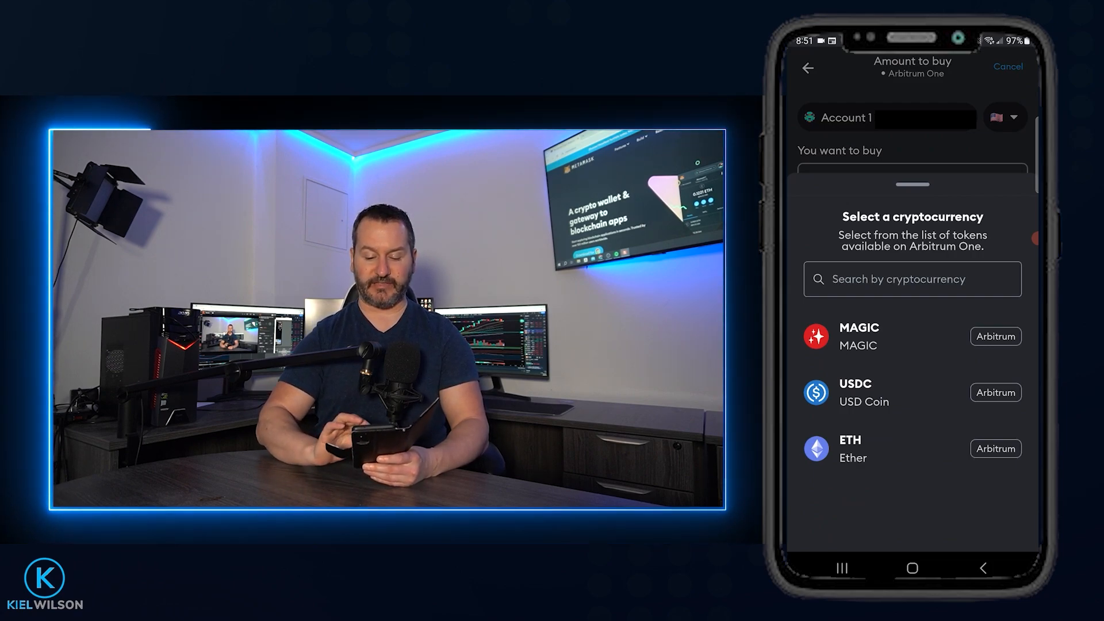
click(911, 448)
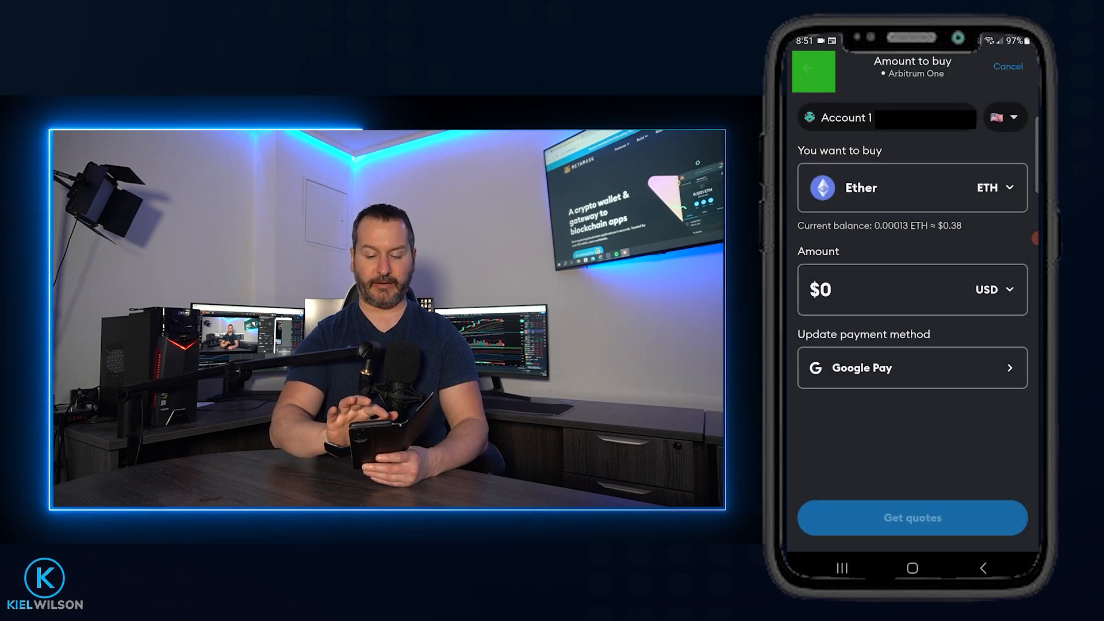
Switch the payment method to Debit or Credit card.
click(910, 367)
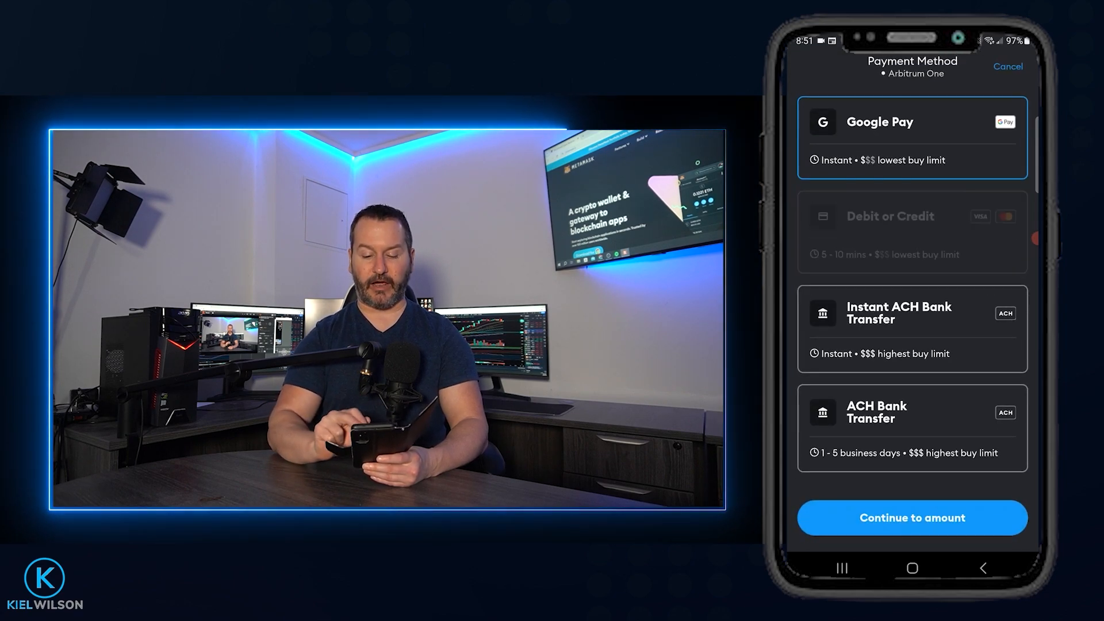
click(911, 232)
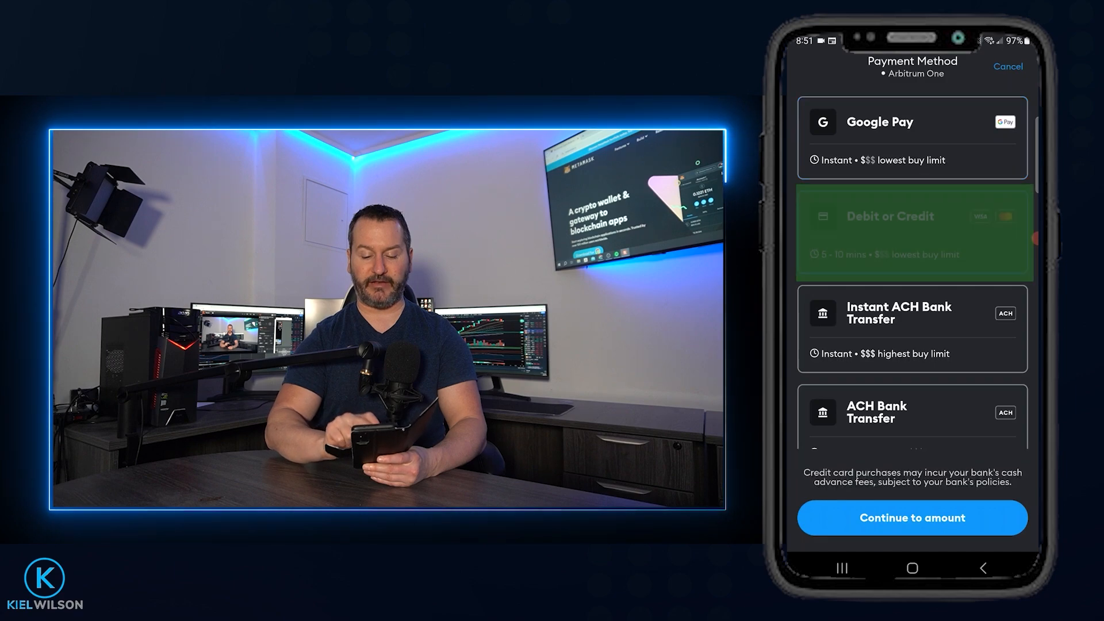
click(912, 233)
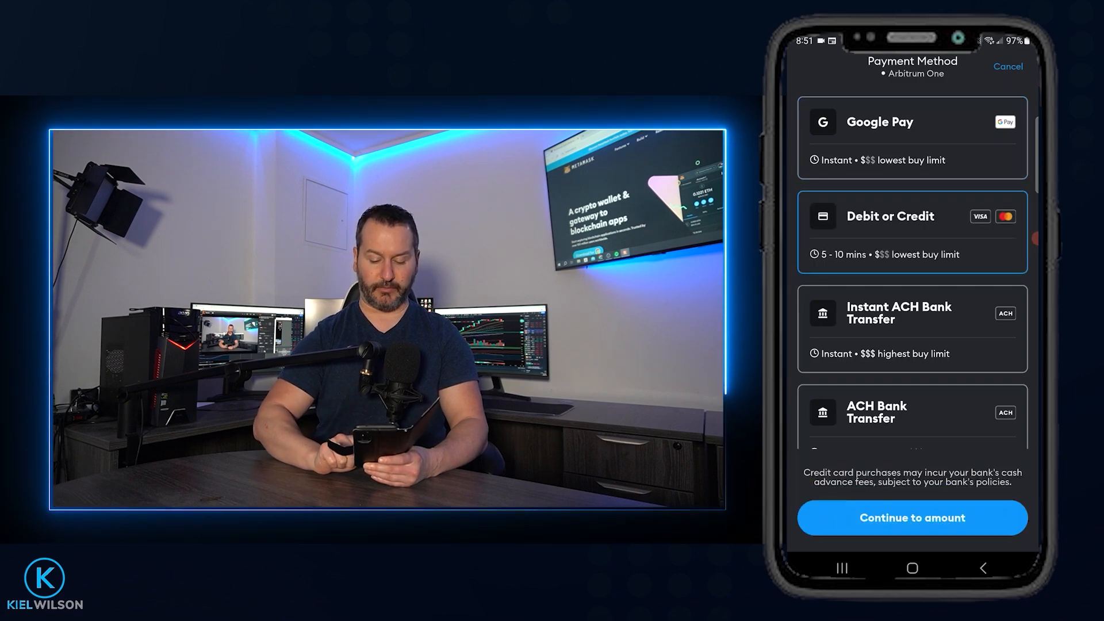
click(910, 518)
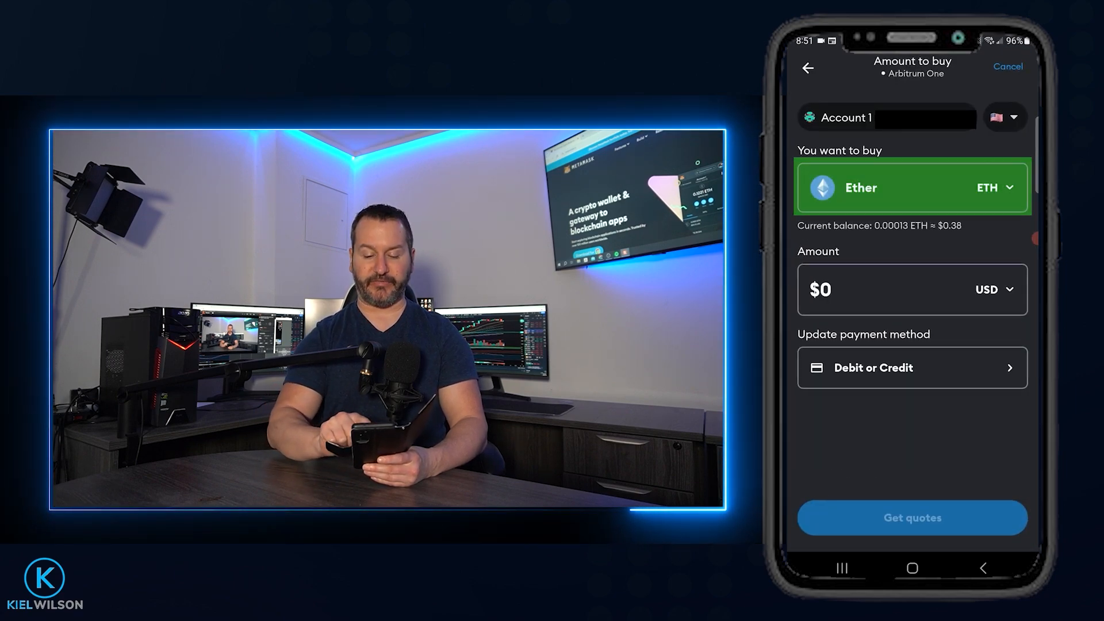
Choose Tether USD (USDT) as the token to buy.
click(911, 187)
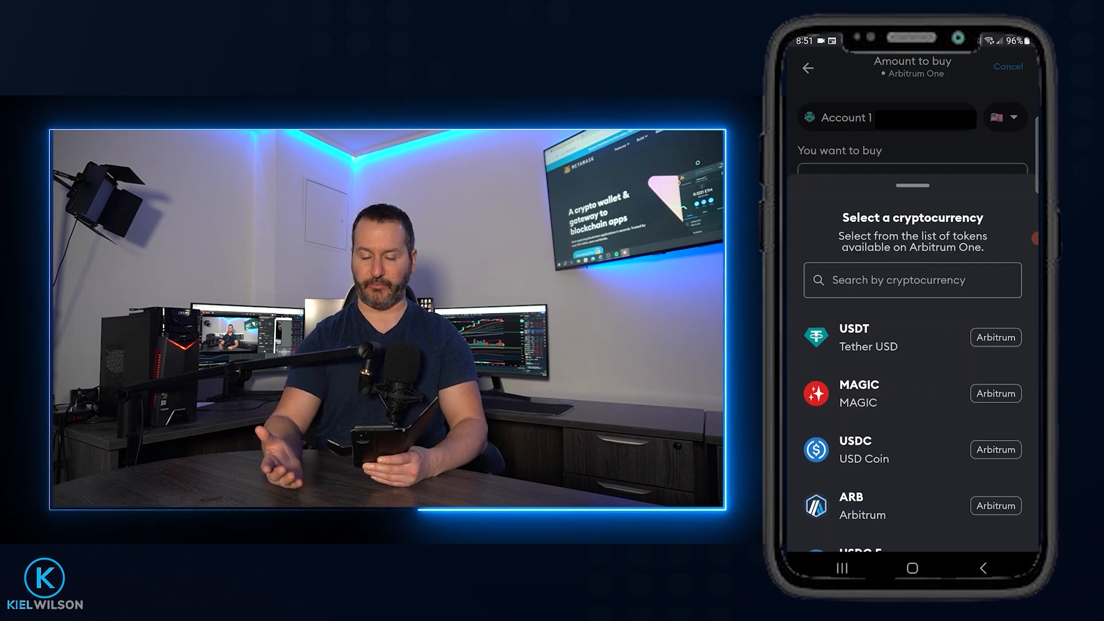
scroll(down, 3)
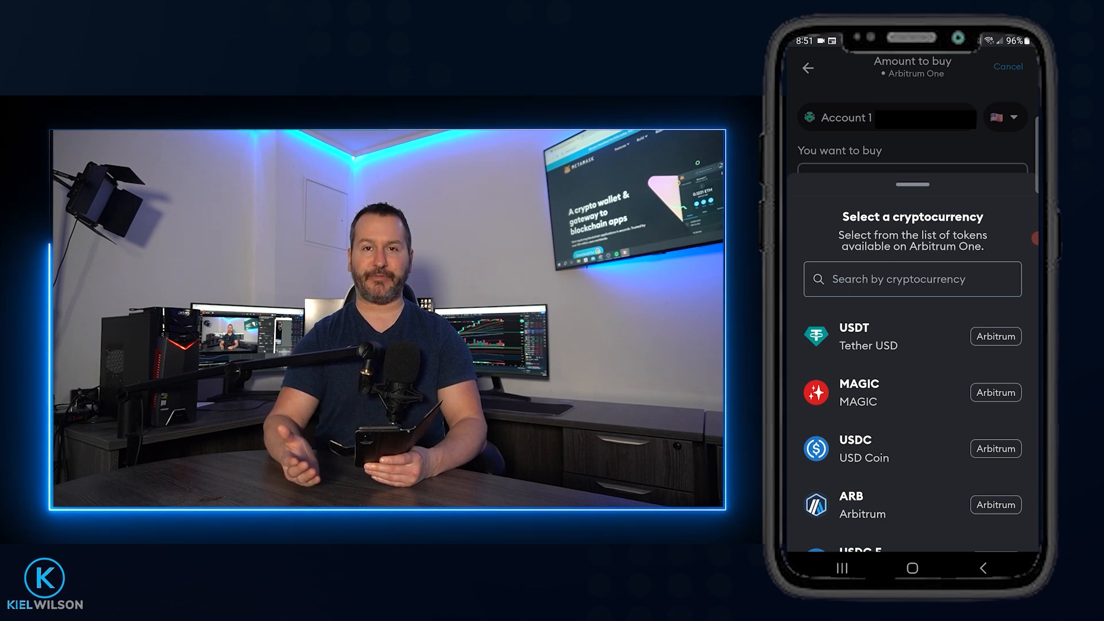
click(911, 336)
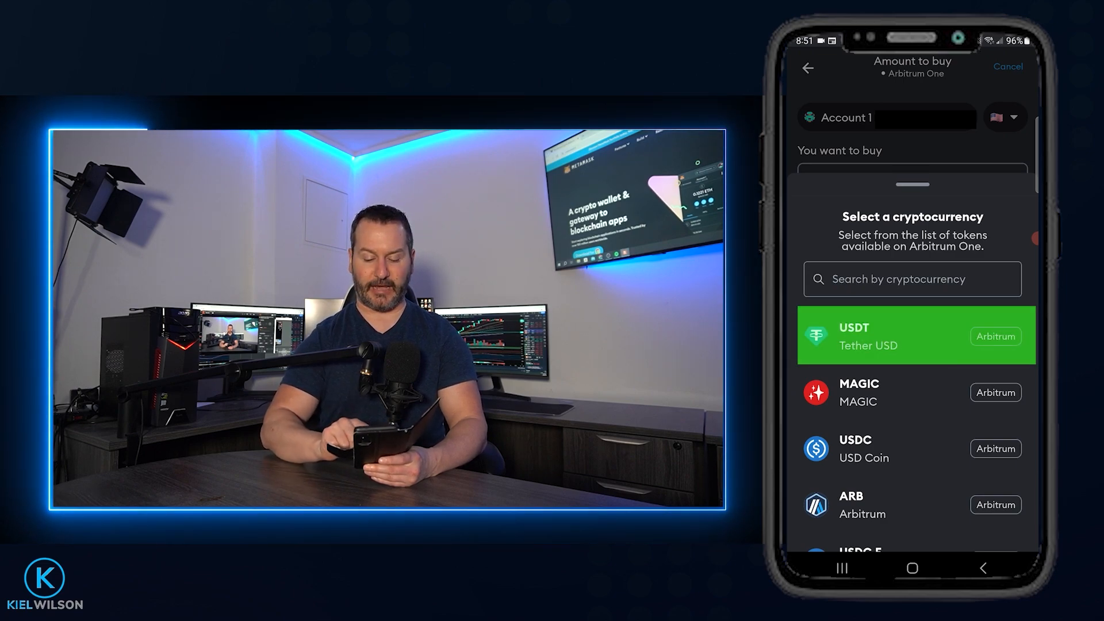
click(916, 336)
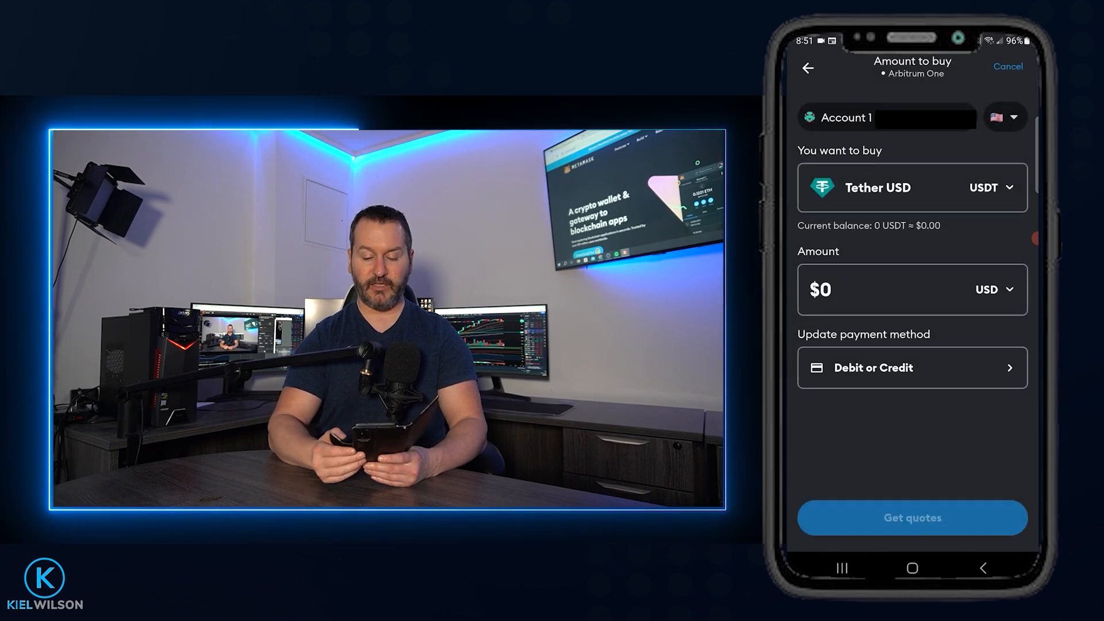
Enter a purchase amount of $200 and confirm it.
click(887, 289)
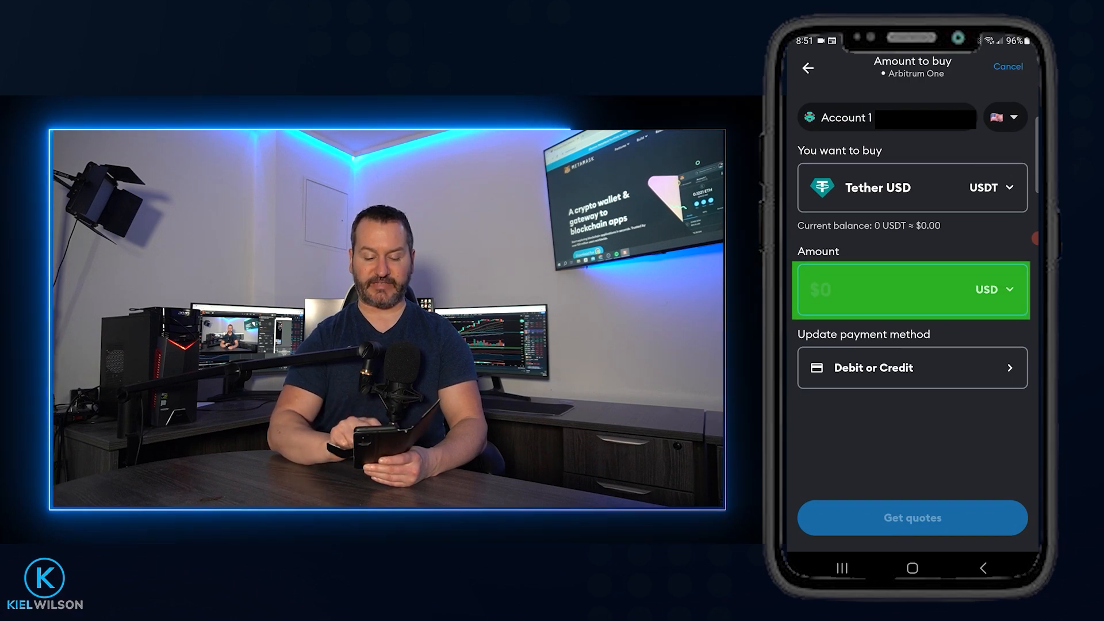
click(910, 289)
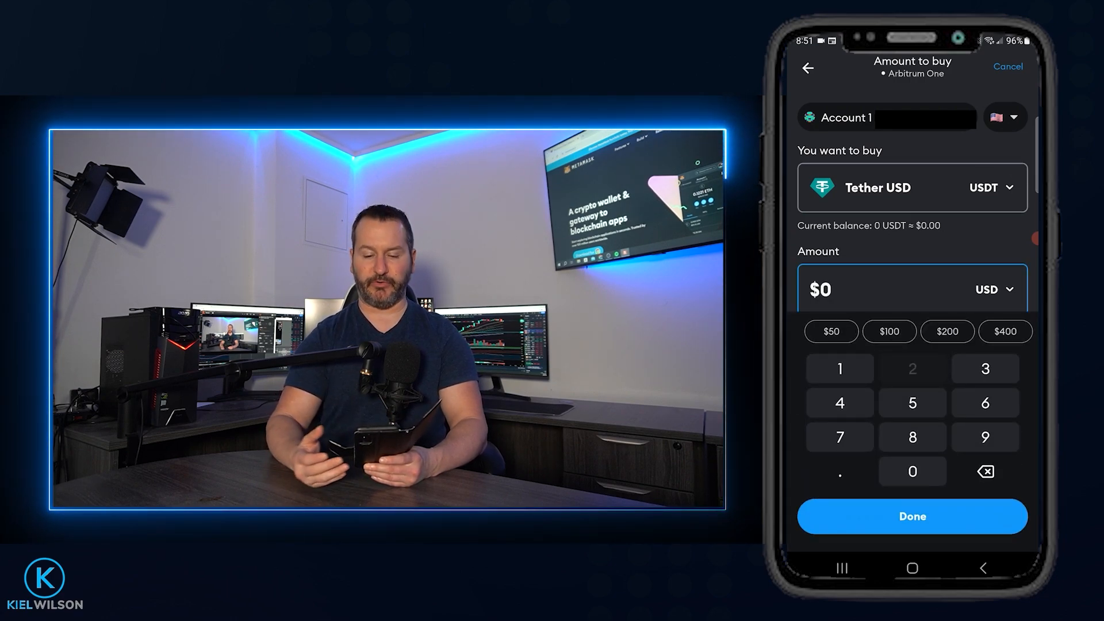
click(912, 368)
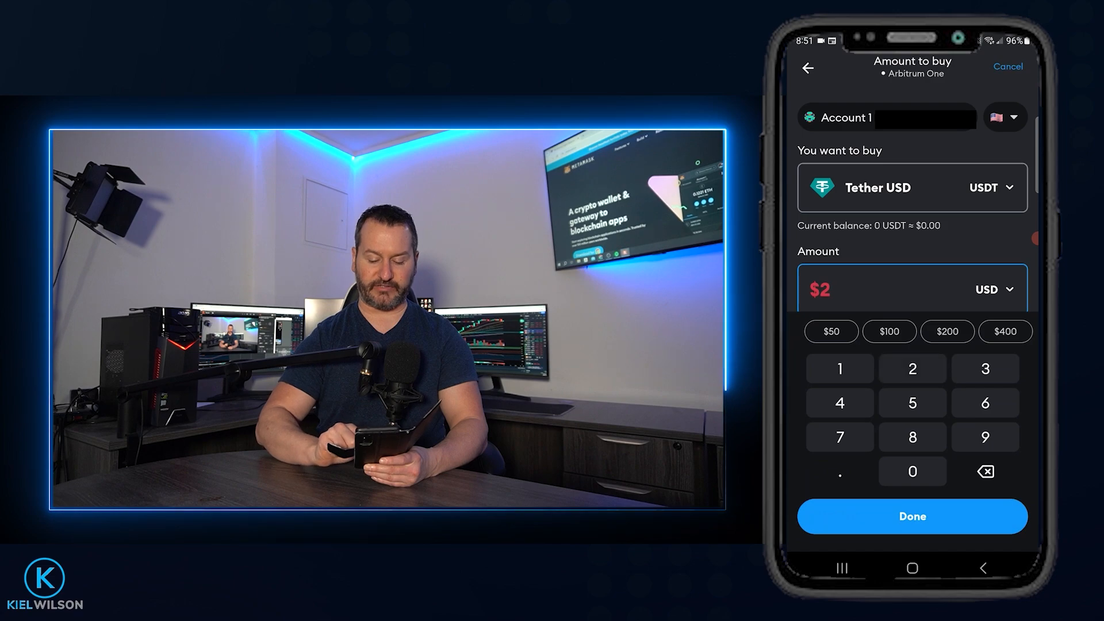
click(946, 331)
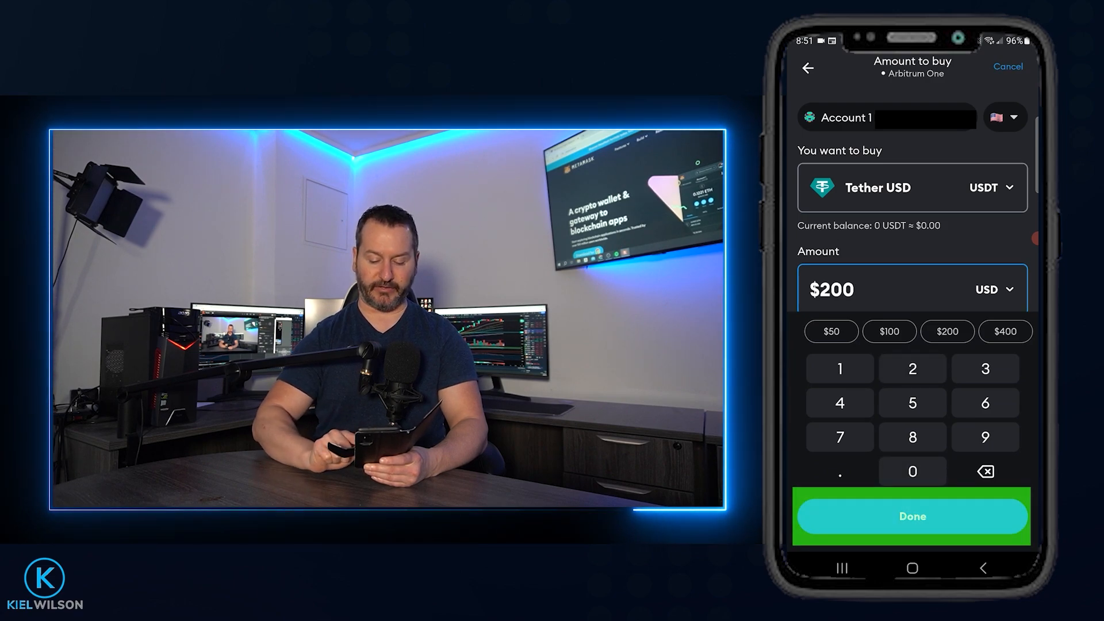
click(911, 516)
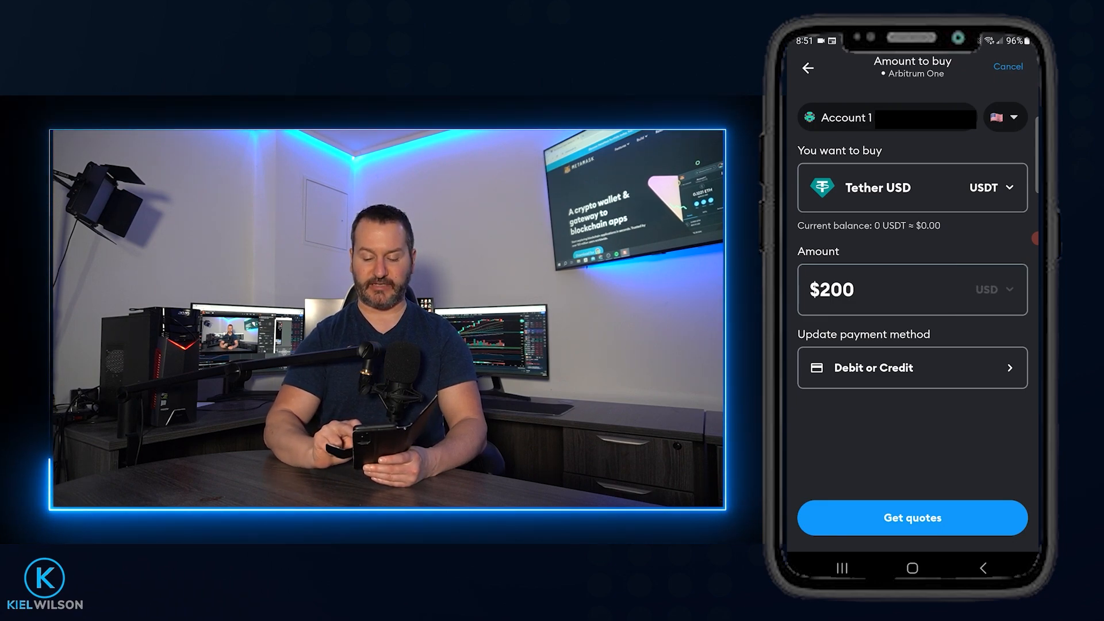
Keep US Dollar as the currency and request quotes for the $200 USDT purchase.
click(1006, 116)
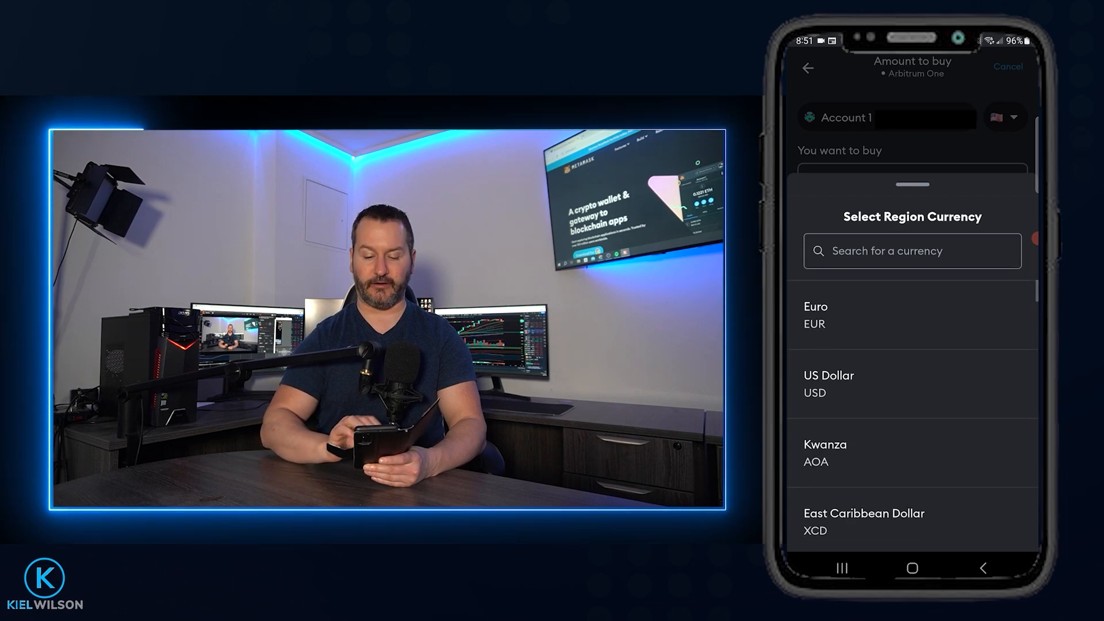
click(828, 382)
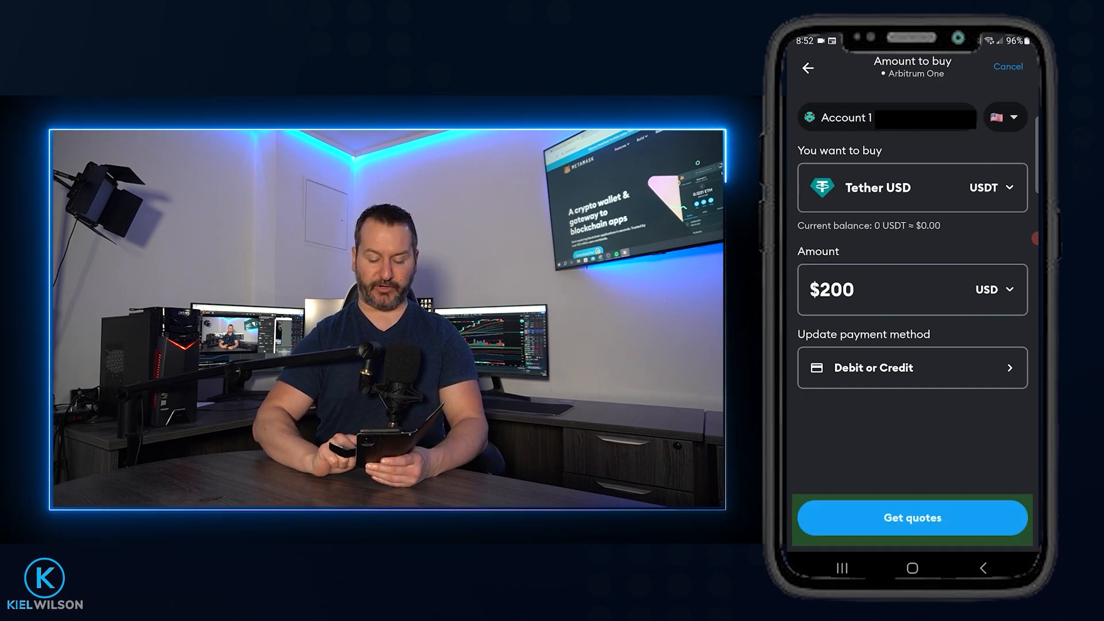
click(911, 518)
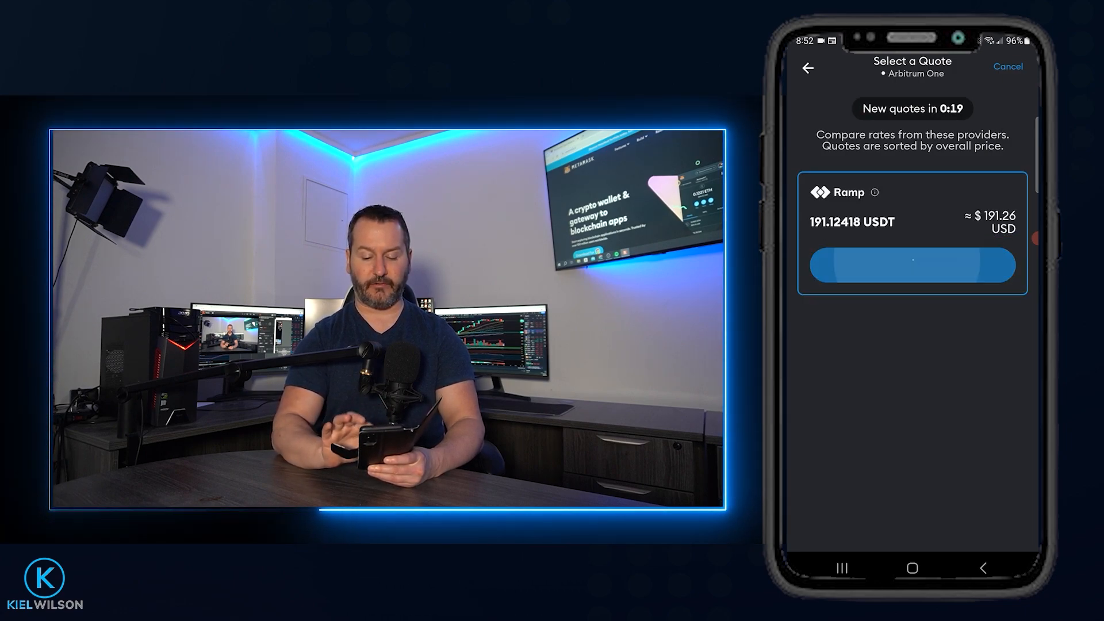
Proceed with the Ramp quote to checkout, then cancel back to the wallet.
click(912, 266)
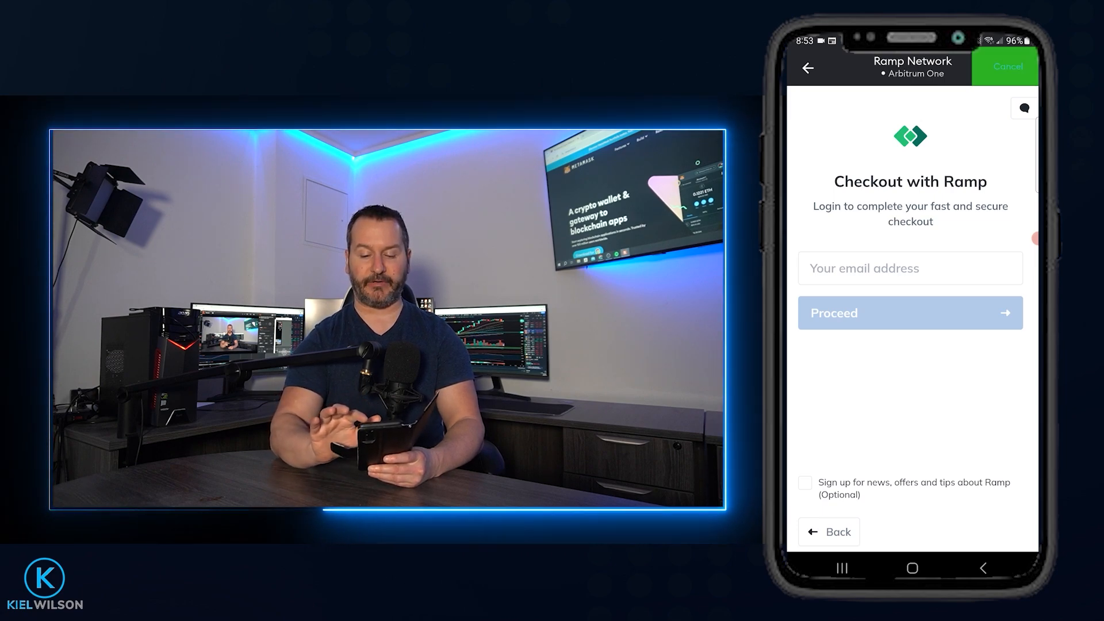
click(1005, 66)
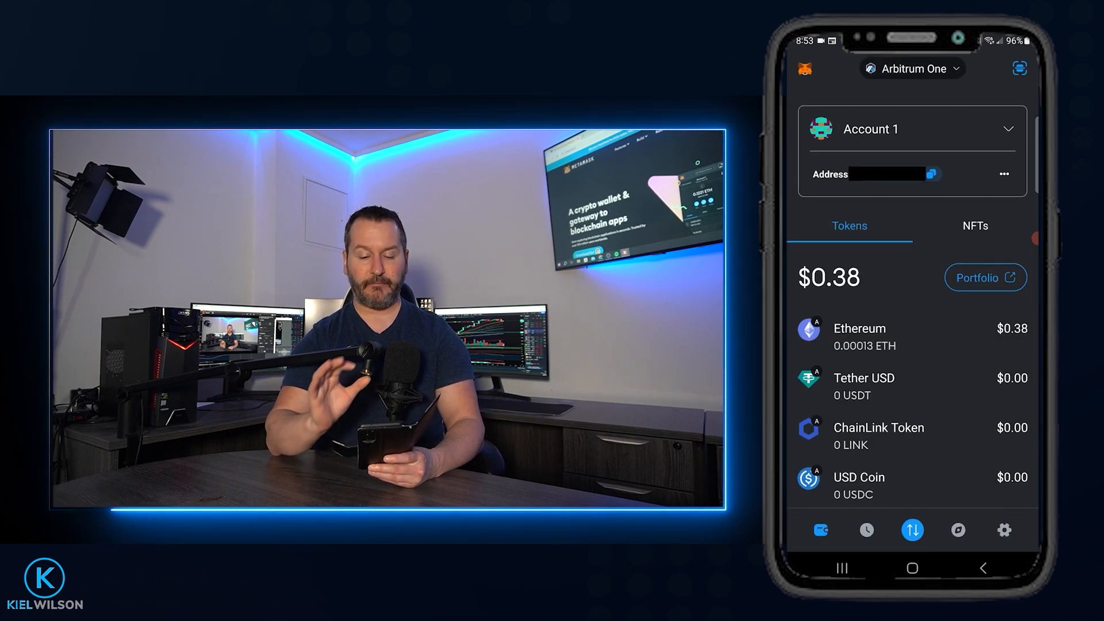